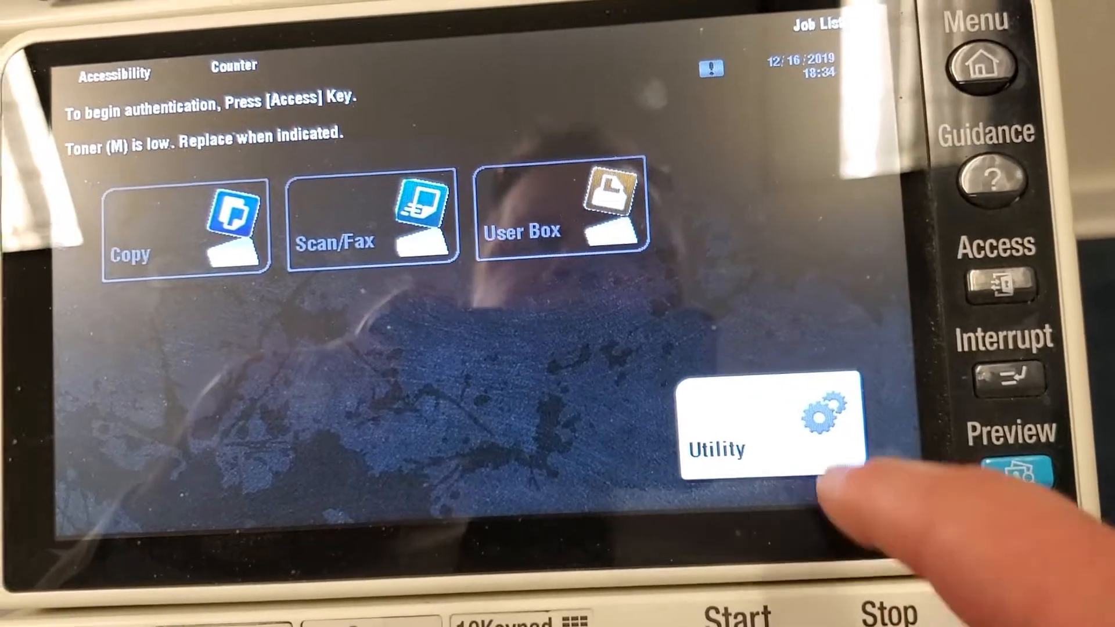
- Sign in with the administrator password to reach Utility's Administrator Settings menu
{"action": "left_click", "coordinate": [770, 430]}
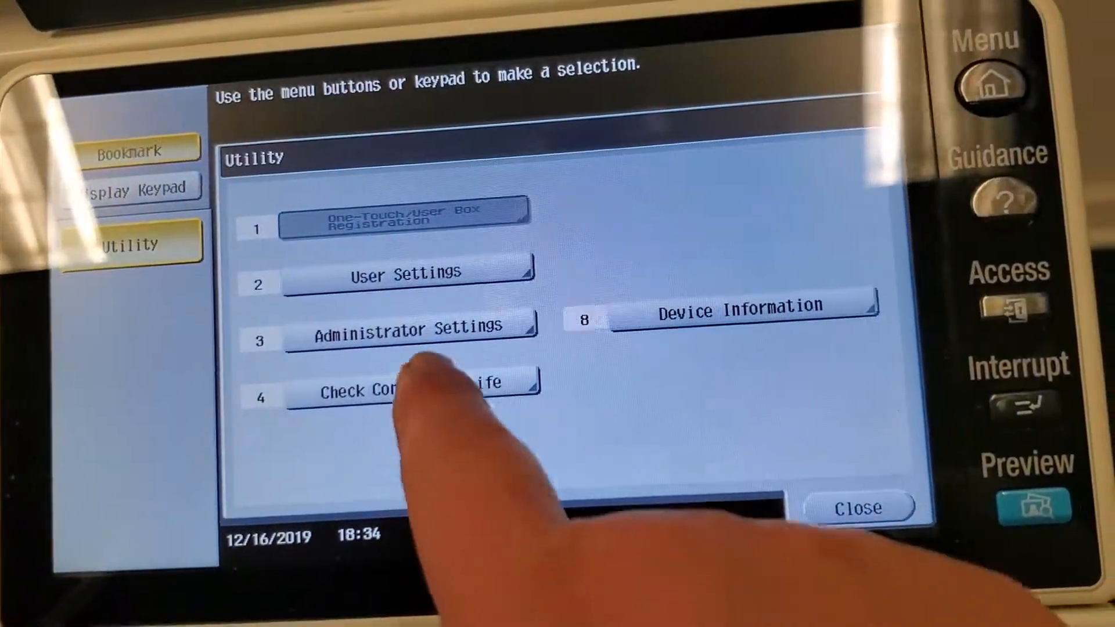
{"action": "left_click", "coordinate": [409, 328]}
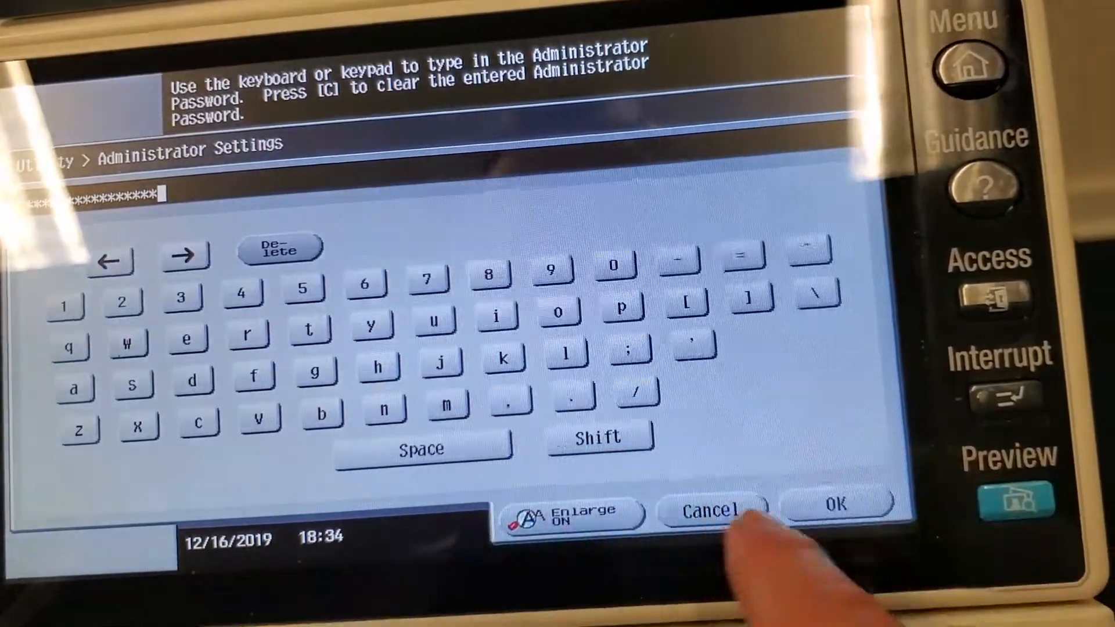
{"action": "left_click", "coordinate": [834, 520]}
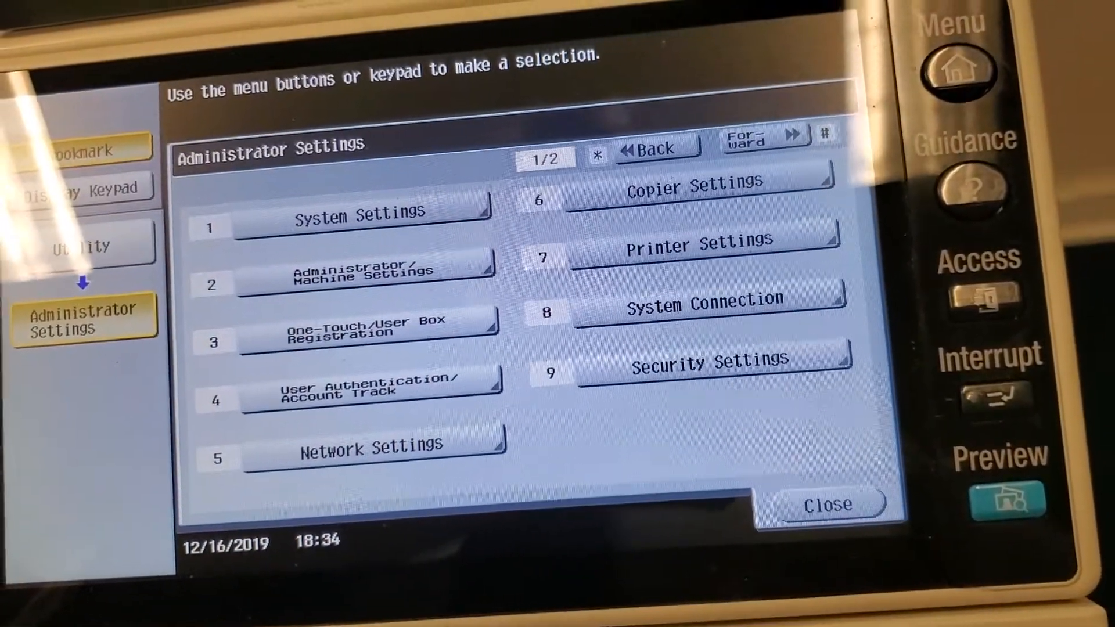
- Open User Authentication Settings' User Counter list and choose Reset All Counters
{"action": "left_click", "coordinate": [352, 394]}
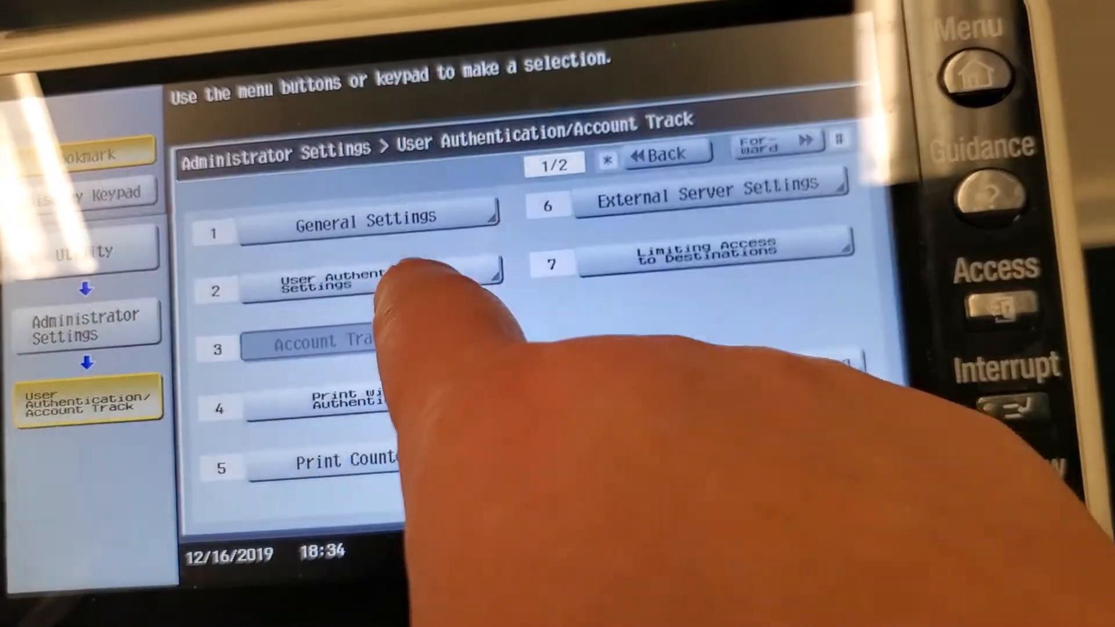
{"action": "left_click", "coordinate": [343, 287]}
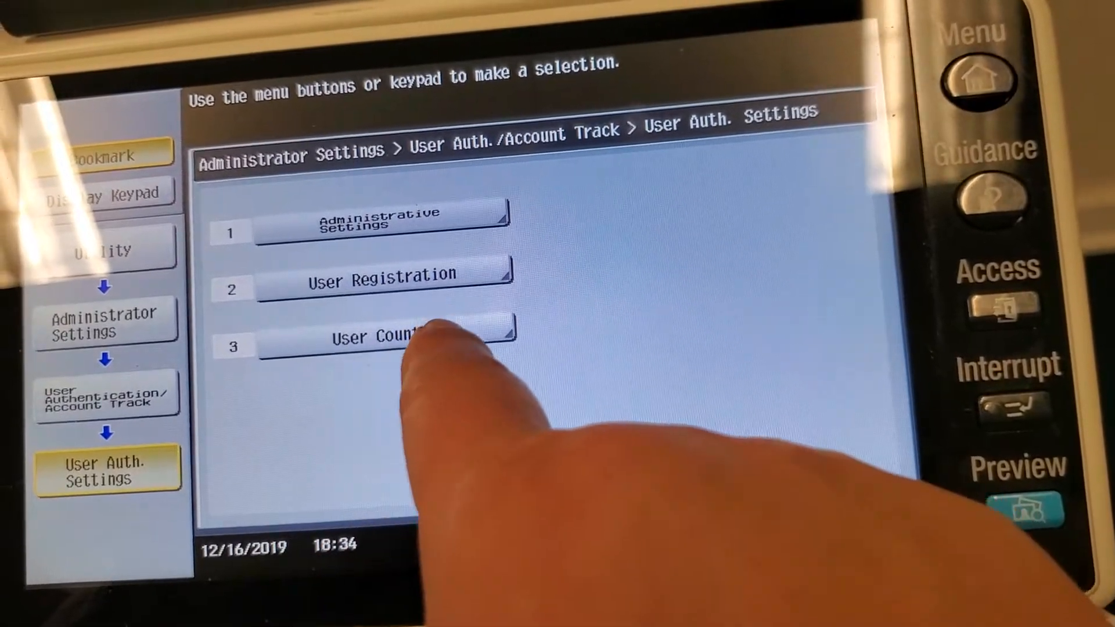
{"action": "left_click", "coordinate": [395, 343]}
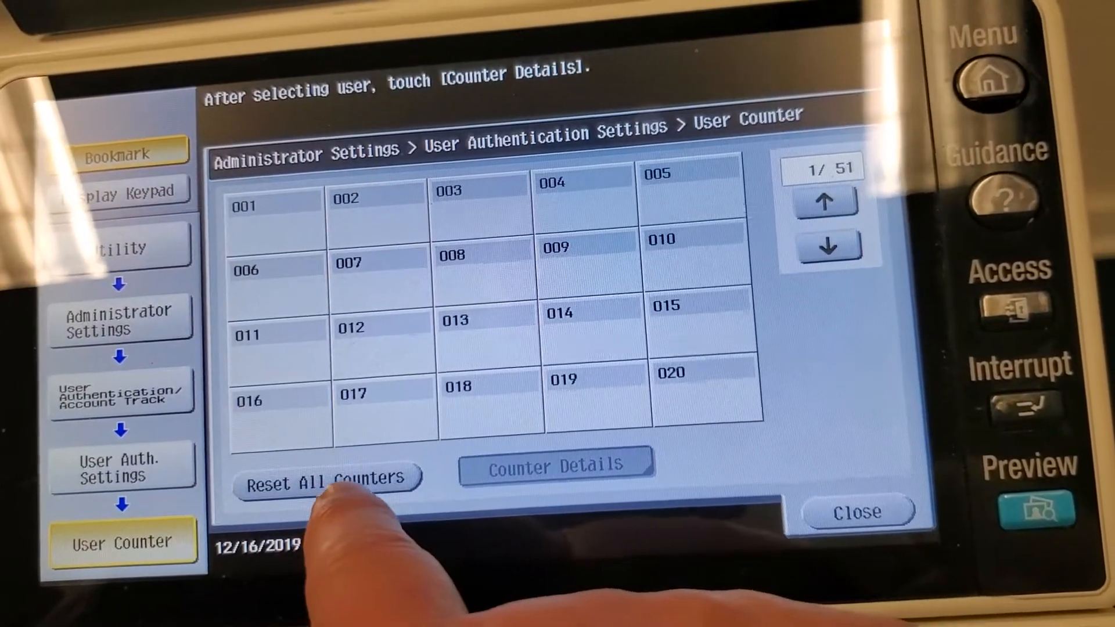
{"action": "left_click", "coordinate": [328, 480]}
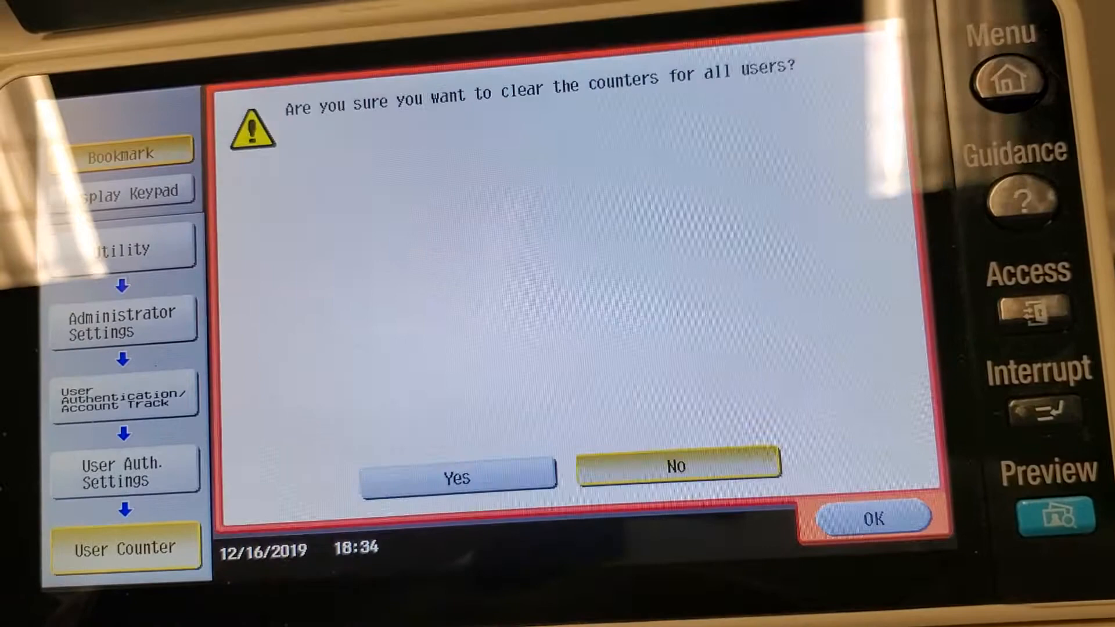